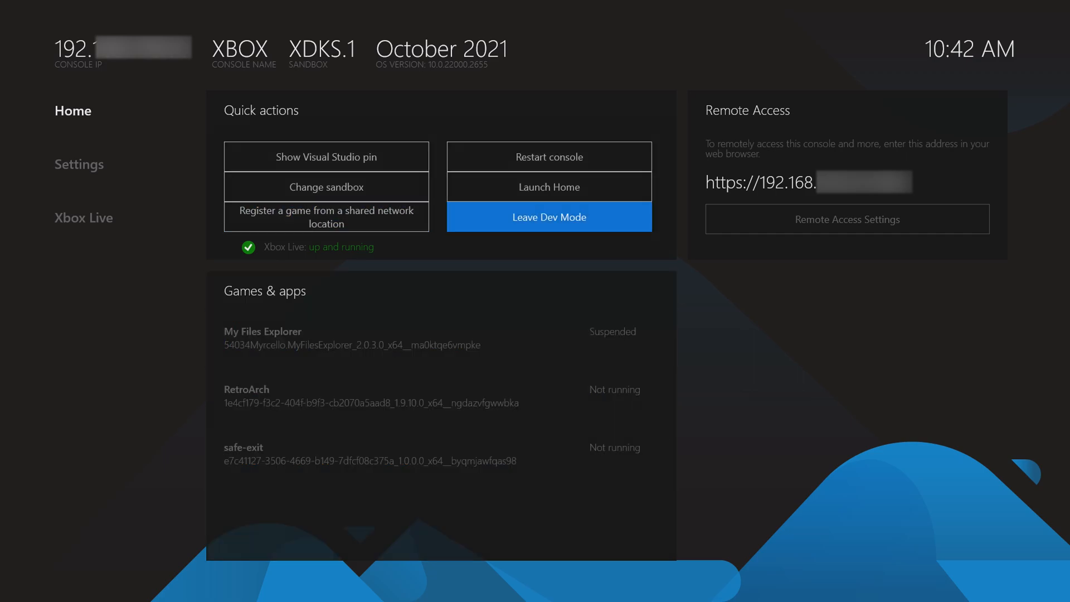
Step: Extract the Safe Exit archive into its folder on the desktop
left_click(549, 216)
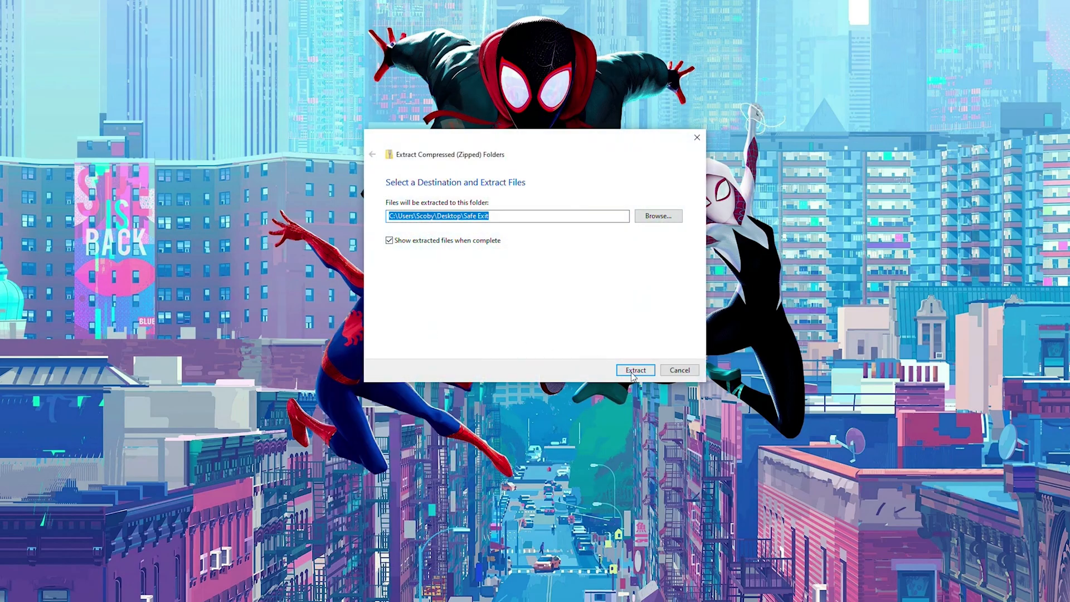
left_click(635, 369)
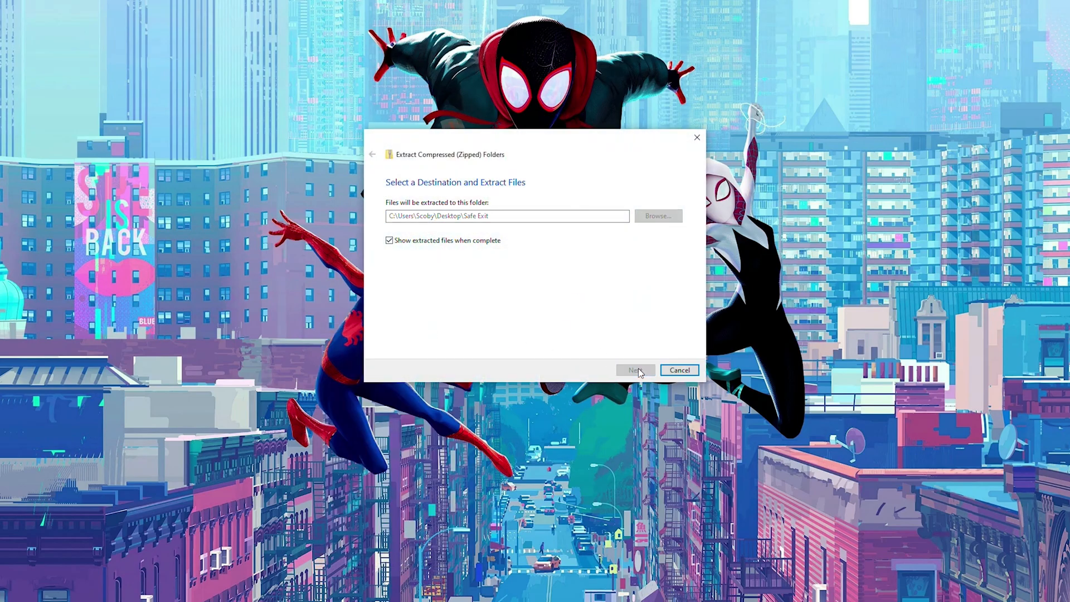
left_click(634, 370)
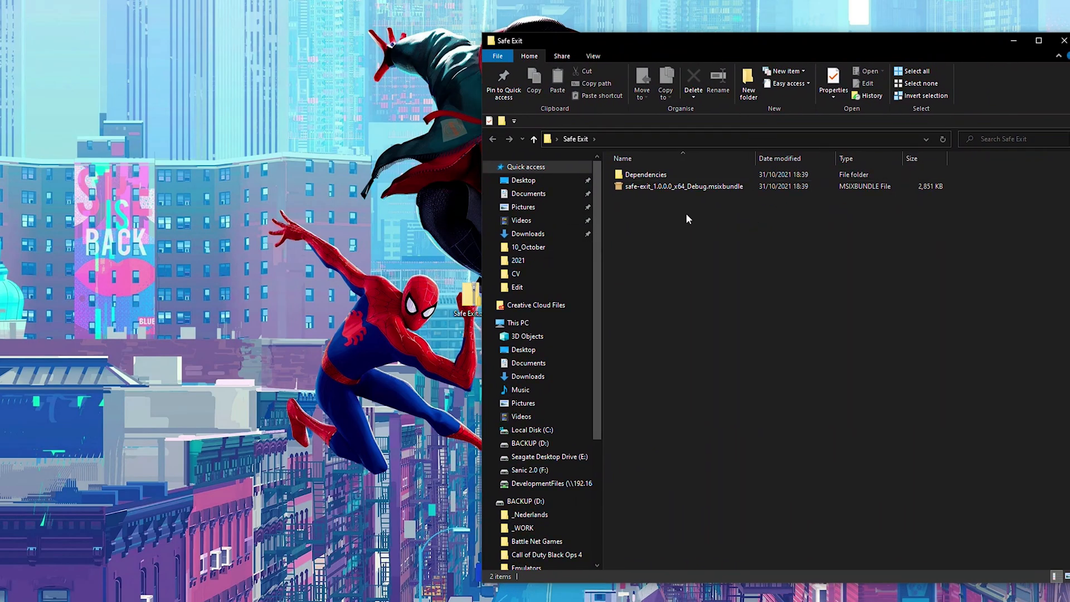
Step: Select the safe-exit msixbundle and open the Dependencies folder with the three .appx packages
left_click(682, 186)
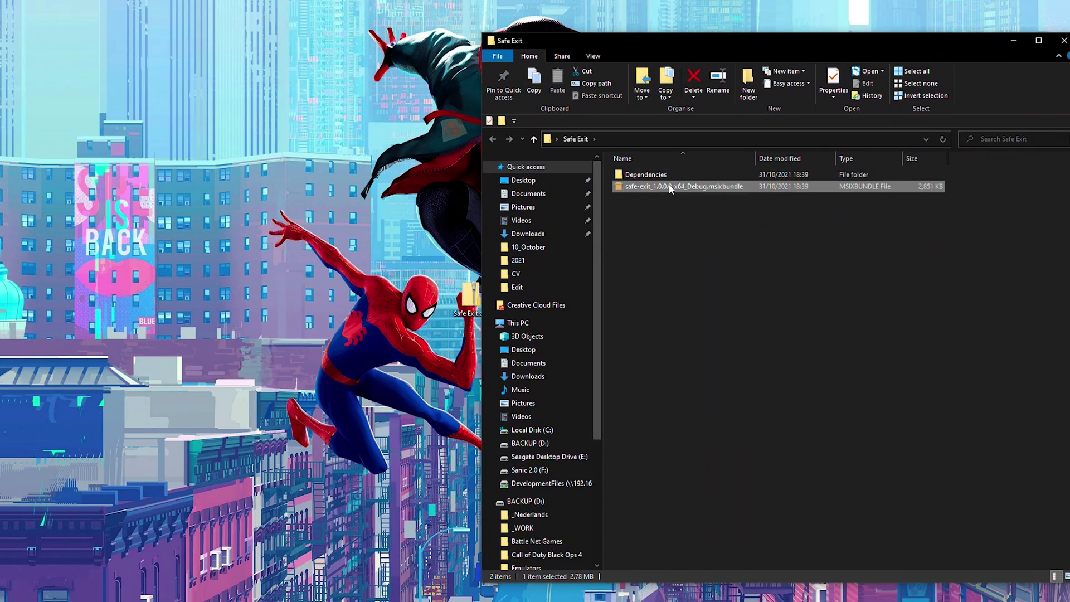
double_click(644, 173)
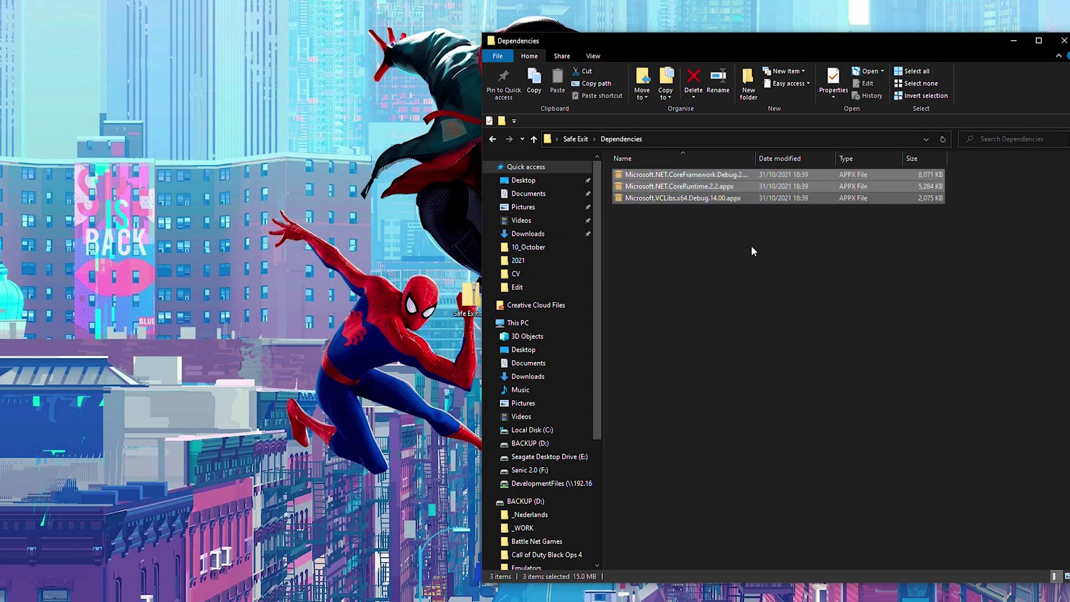
left_click(534, 138)
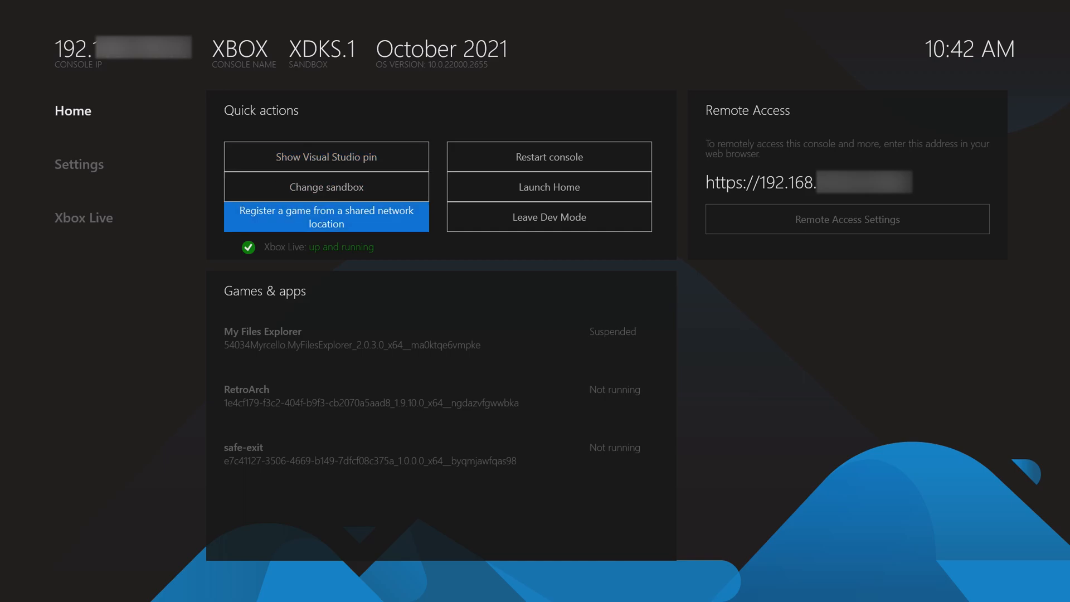
left_click(440, 454)
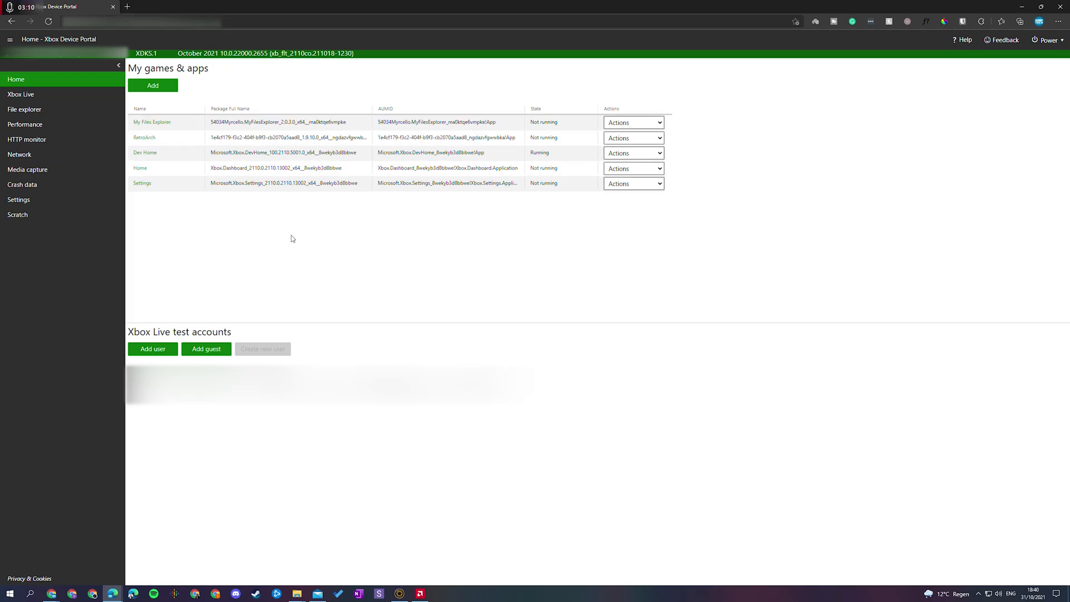
Step: Add a new app under My games & apps with the safe-exit msixbundle and continue to dependencies
left_click(20, 94)
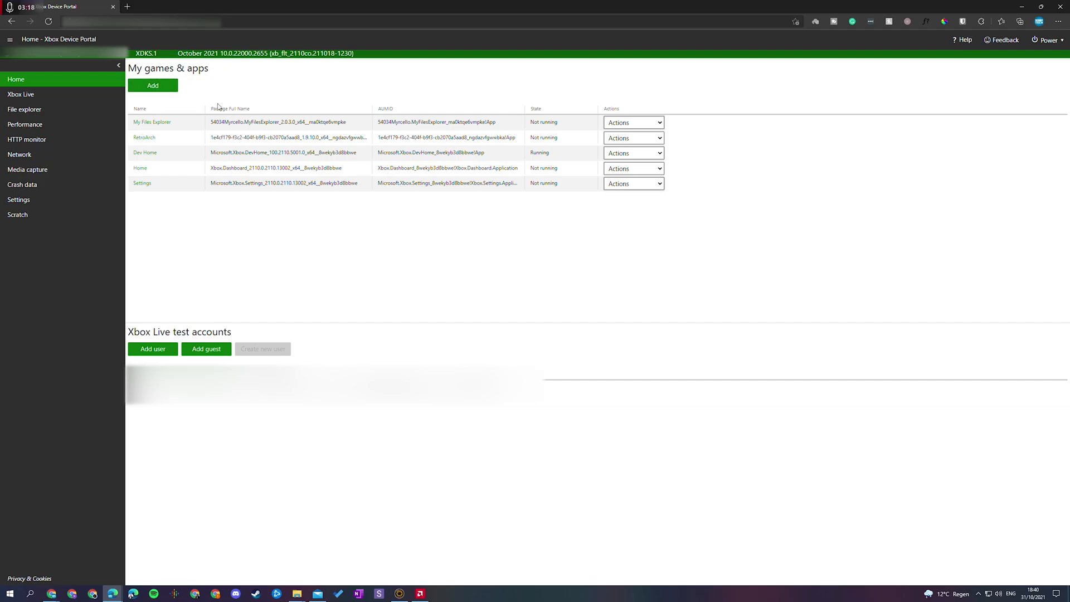
left_click(153, 85)
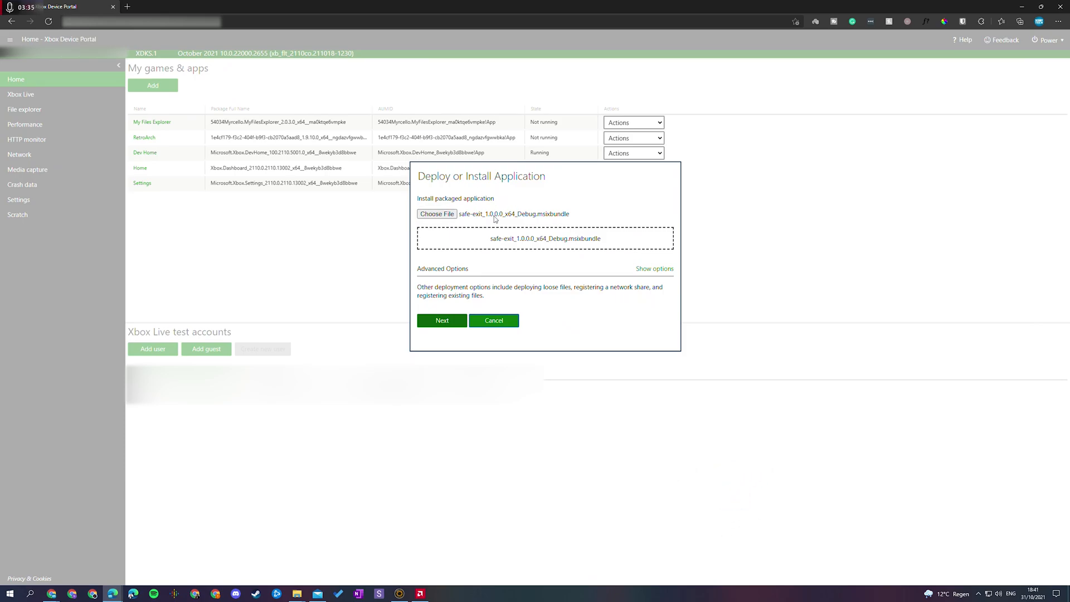
left_click(441, 320)
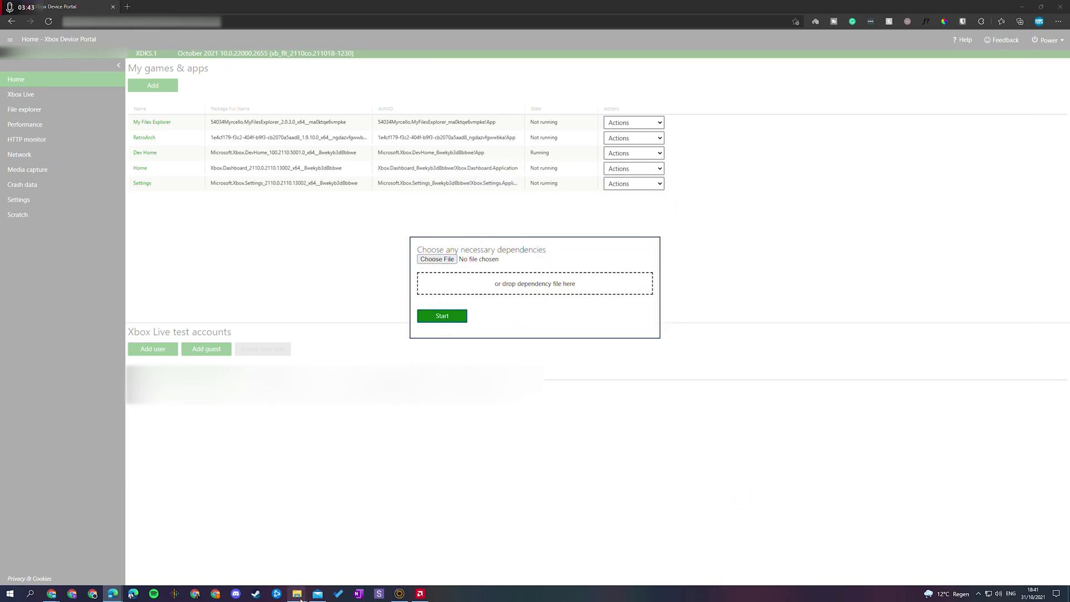
Step: Attach the dependency .appx packages, including the .NET Core Runtime, to the install
left_click(296, 593)
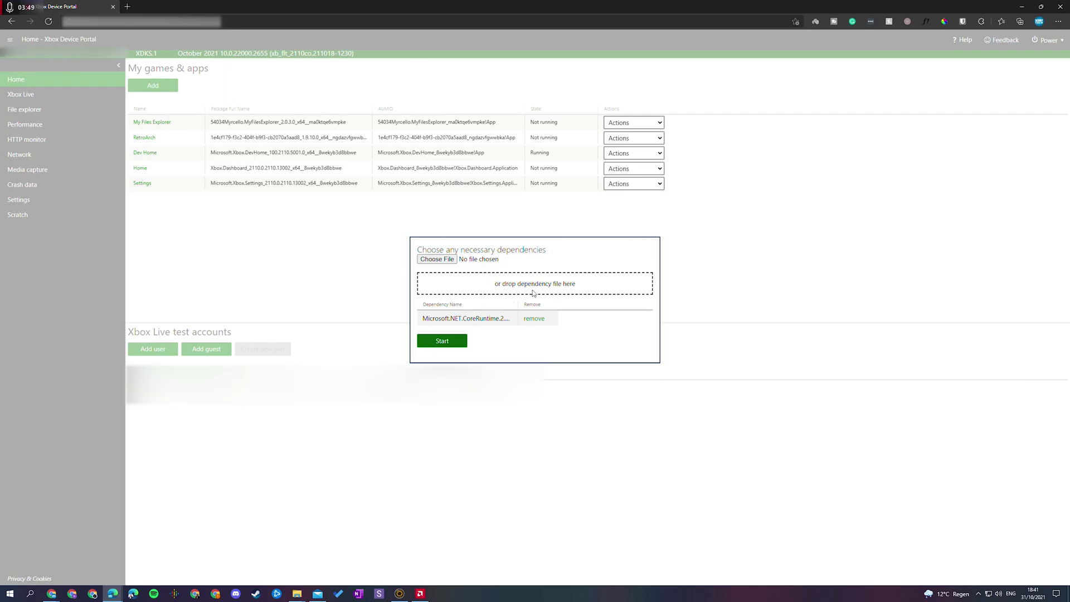
left_click_drag(724, 190, 498, 284)
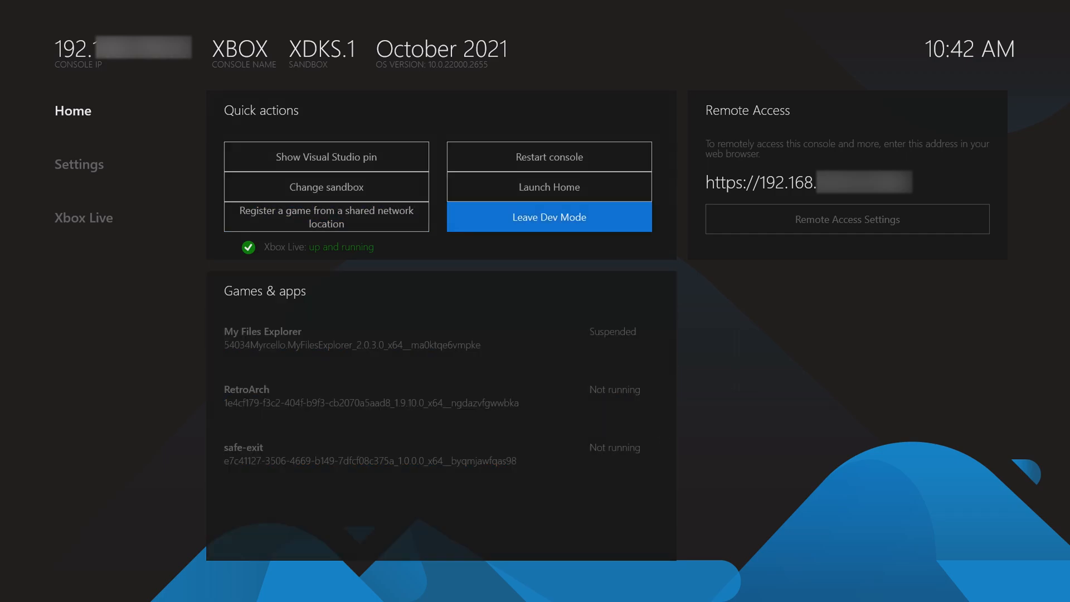
Step: Choose Leave Dev Mode from Quick actions to bring up its confirmation
left_click(549, 217)
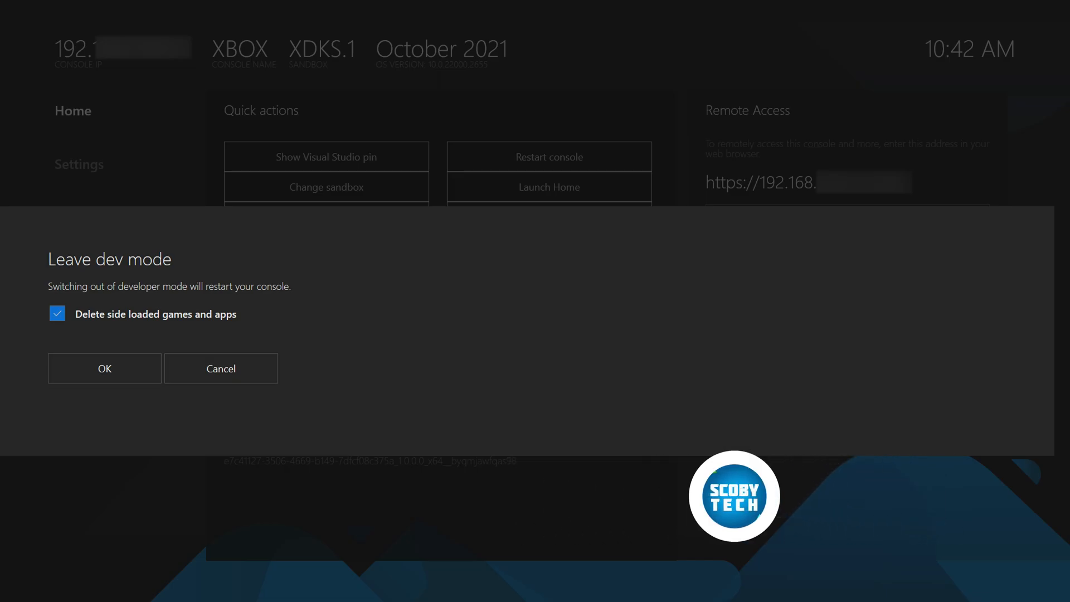
Step: Confirm leaving developer mode so the console restarts
left_click(221, 368)
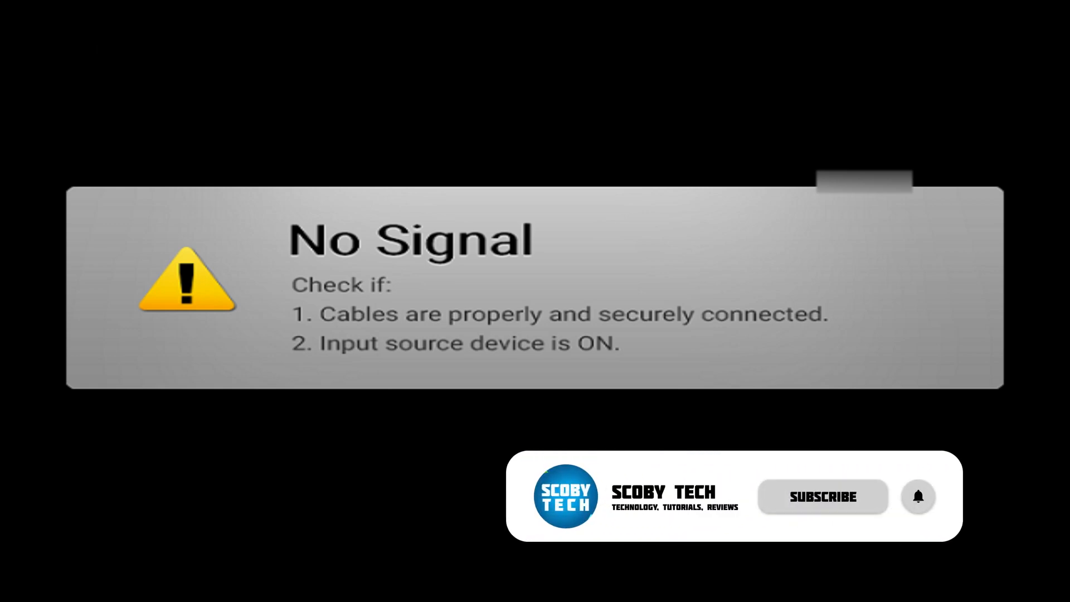
left_click(823, 496)
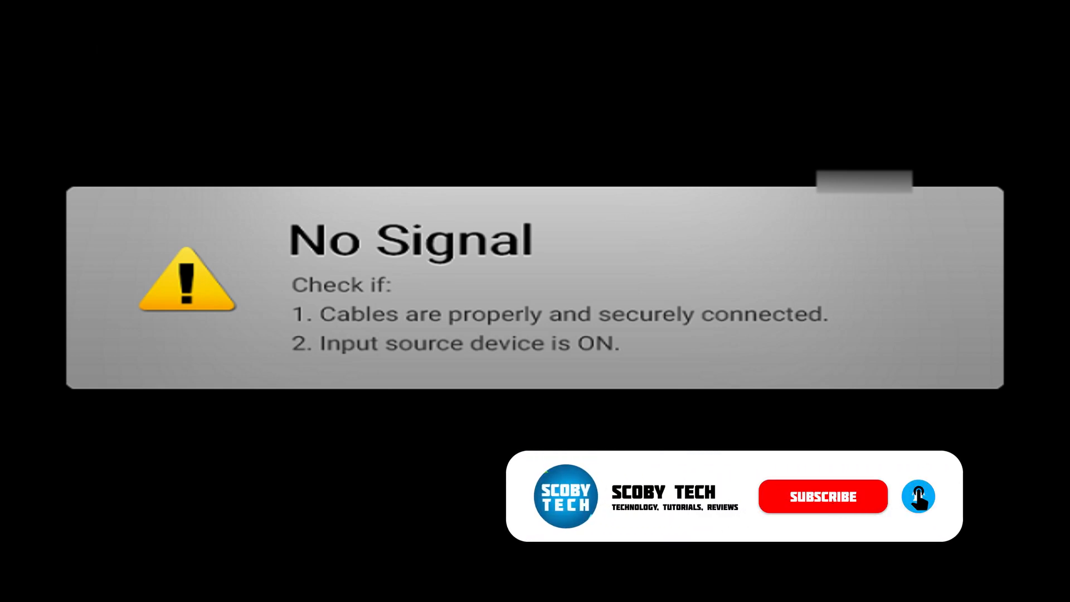